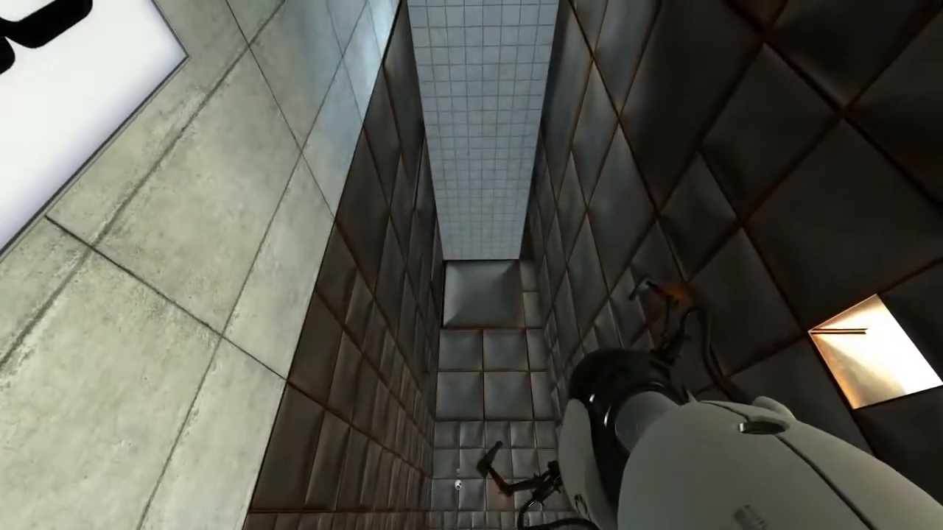
mouse_move(472, 265)
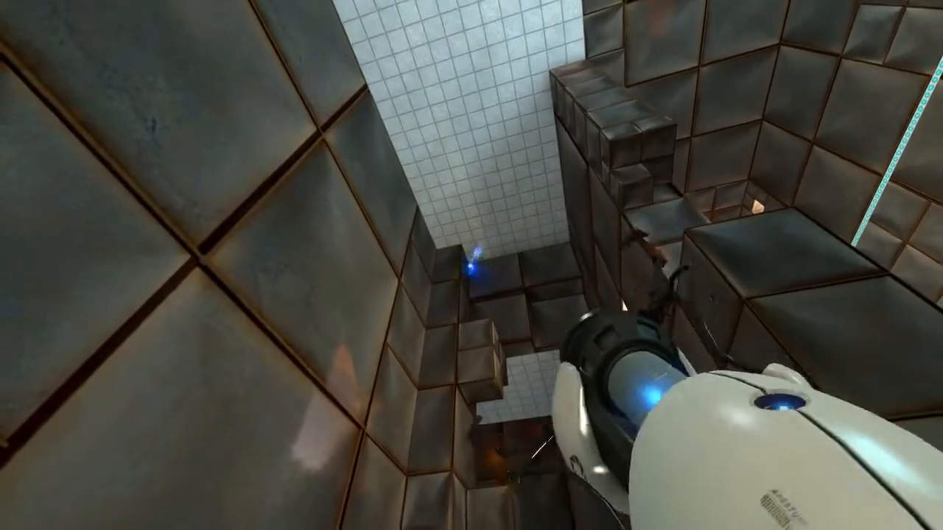
Fire portals to climb from the block-filled chamber onto the turret-guarded tiled platform
left_click(471, 265)
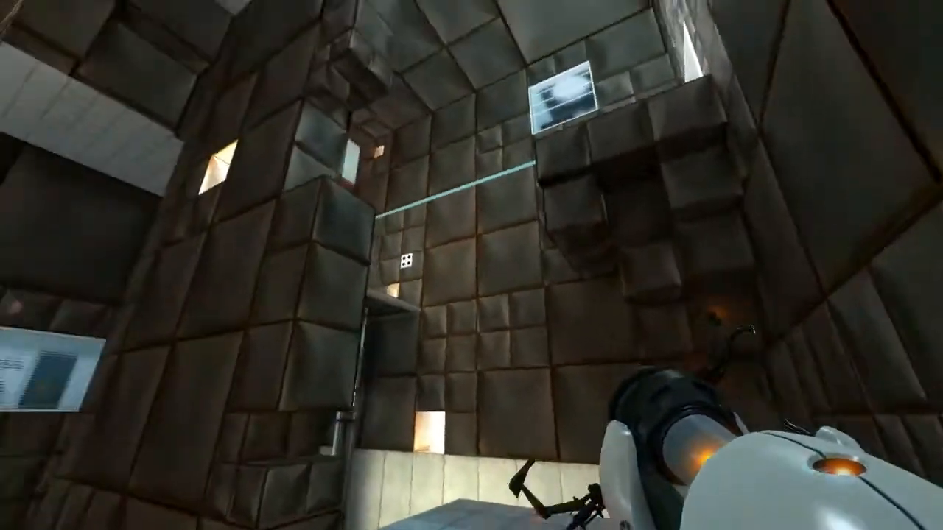
left_click(471, 265)
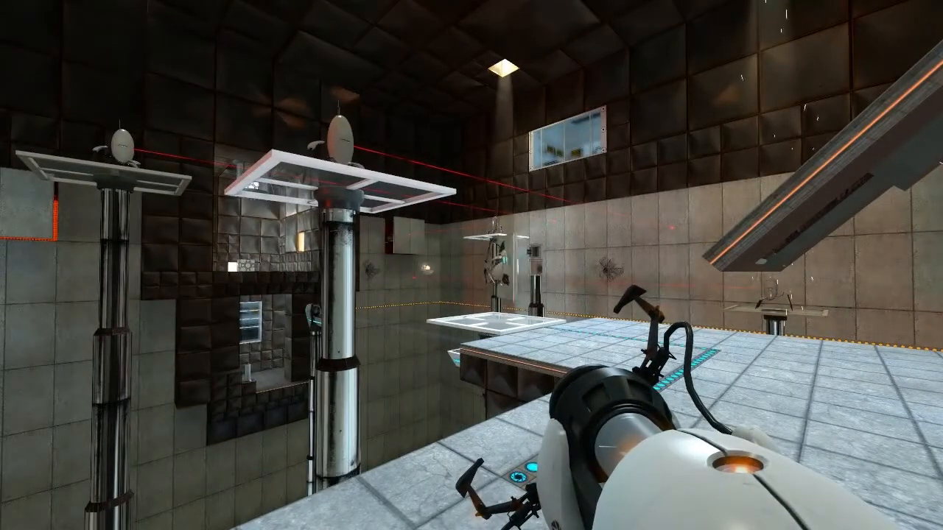
mouse_move(471, 265)
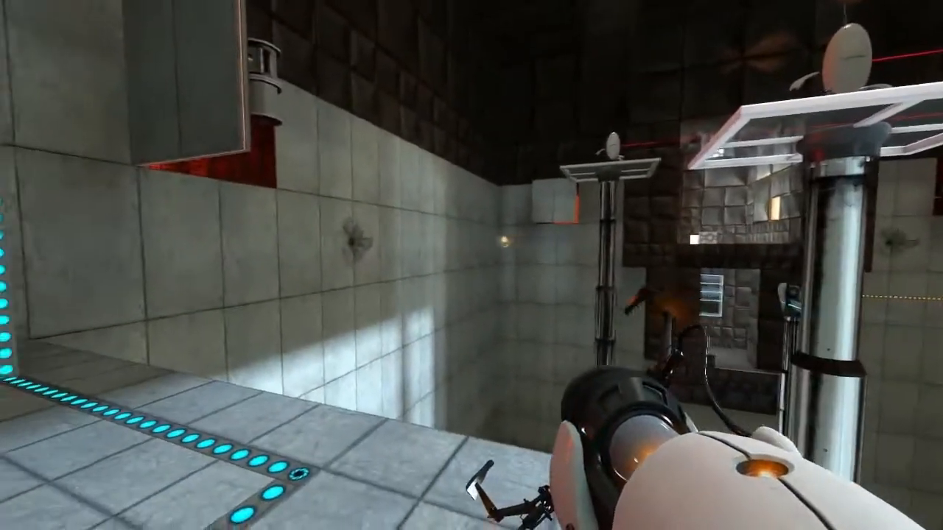
mouse_move(663, 294)
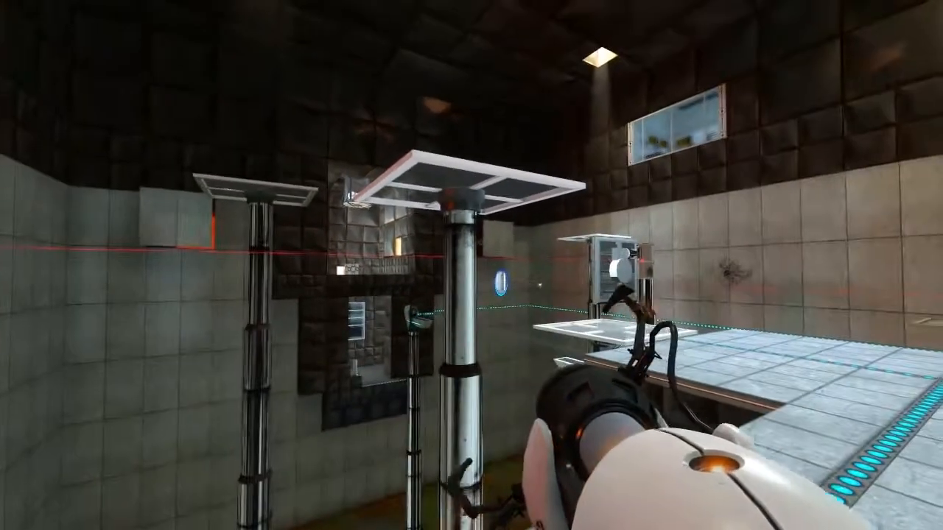
mouse_move(472, 265)
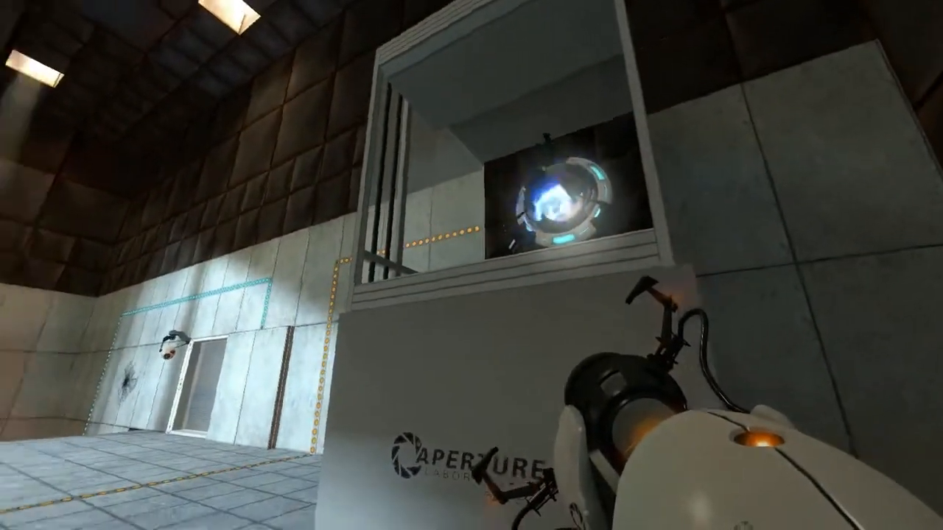
mouse_move(471, 265)
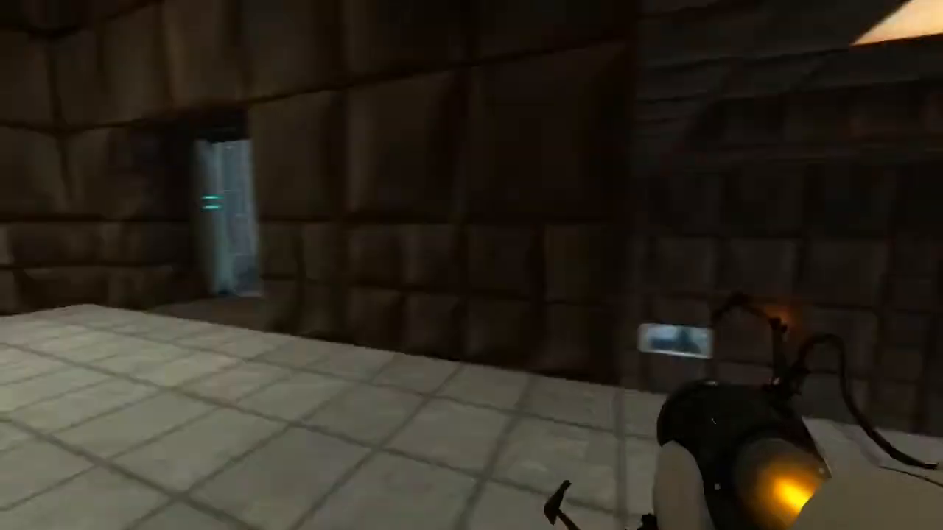
mouse_move(471, 266)
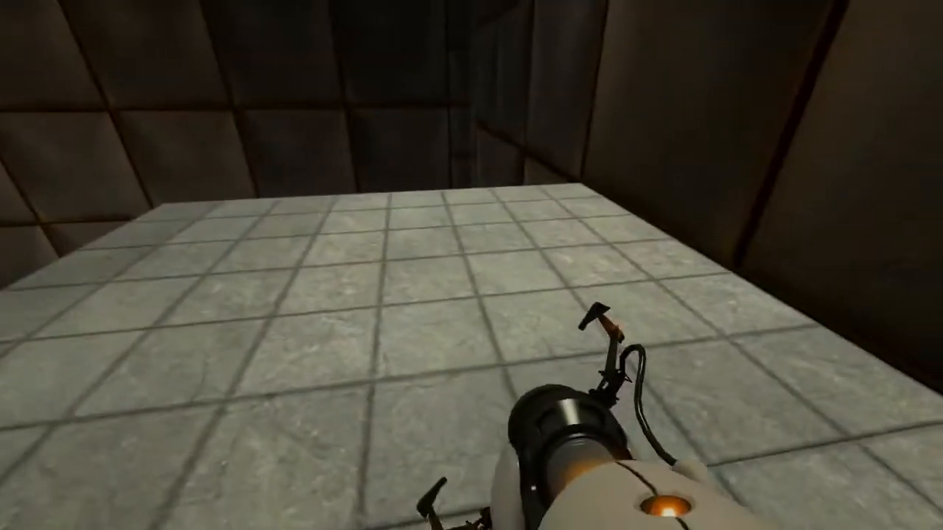